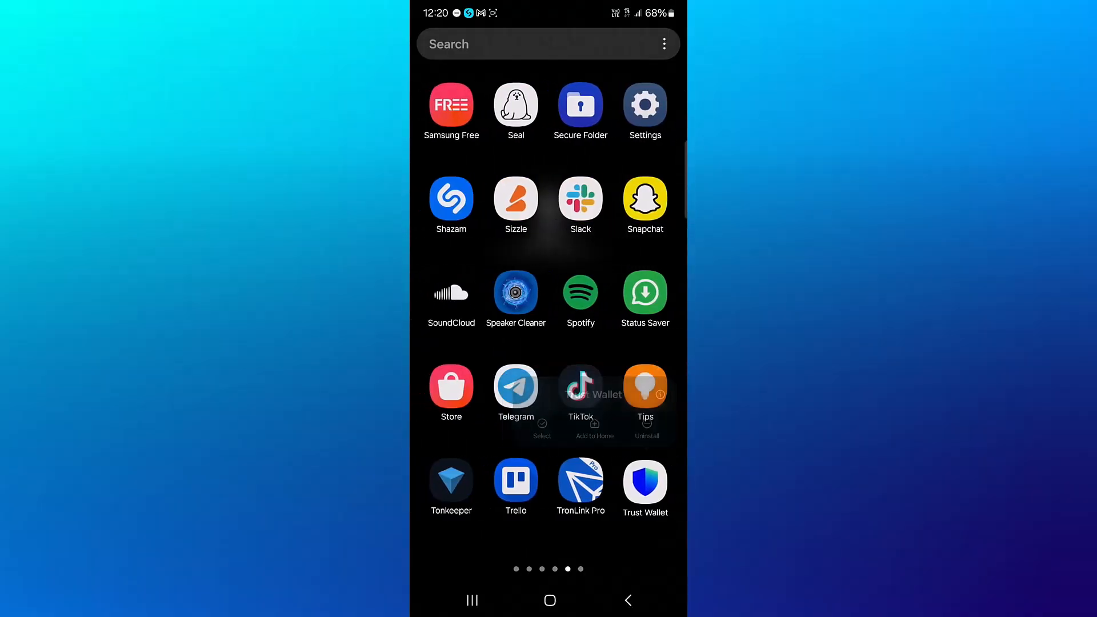
Launch Trust Wallet from the app drawer to its Home tab
left_click(644, 483)
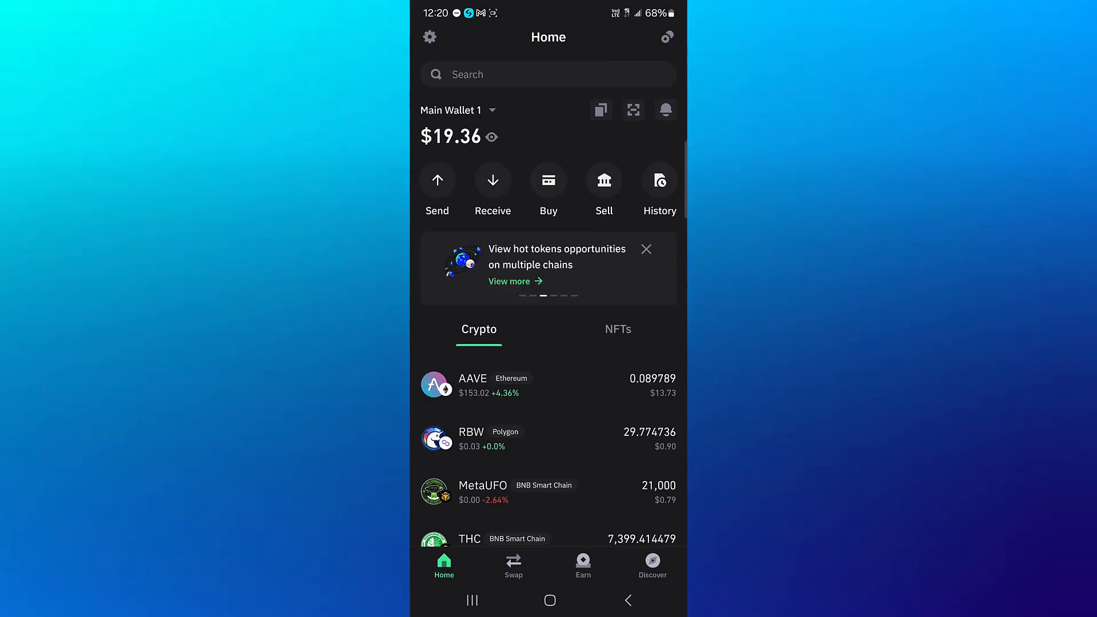
Swipe across the Home screen to reach the token search showing results for 'sol'
scroll("left", 3)
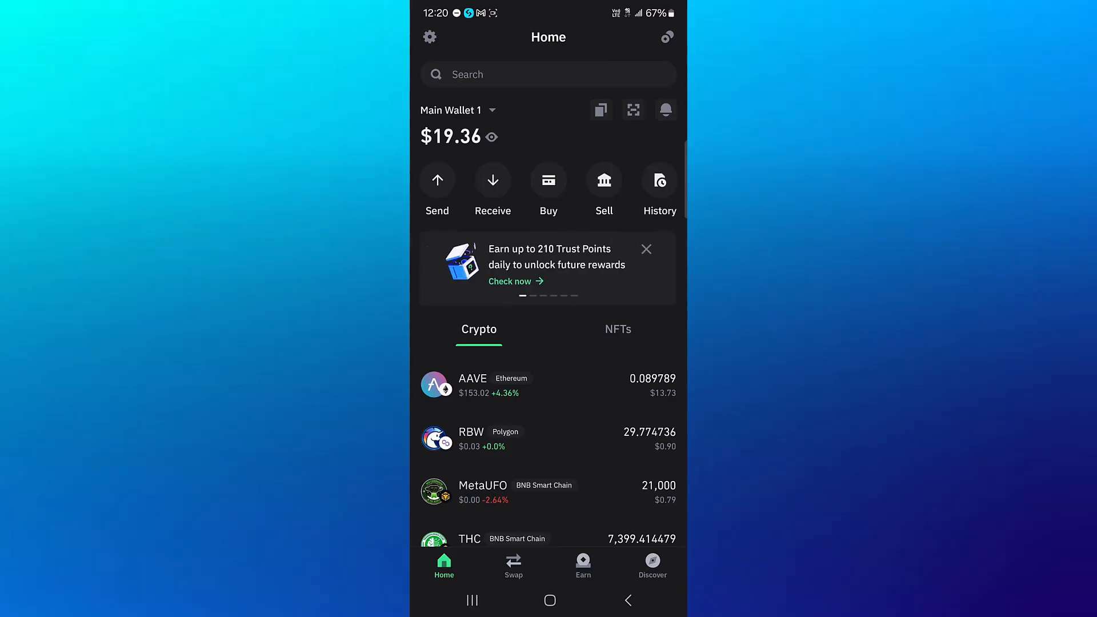
scroll("left", 3)
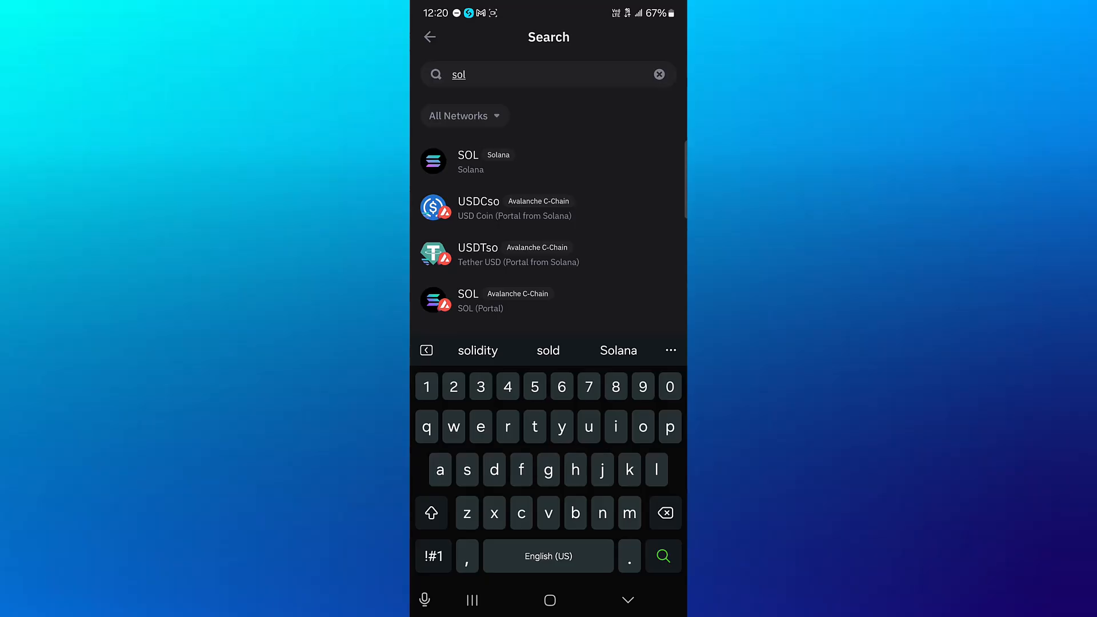
left_click(468, 162)
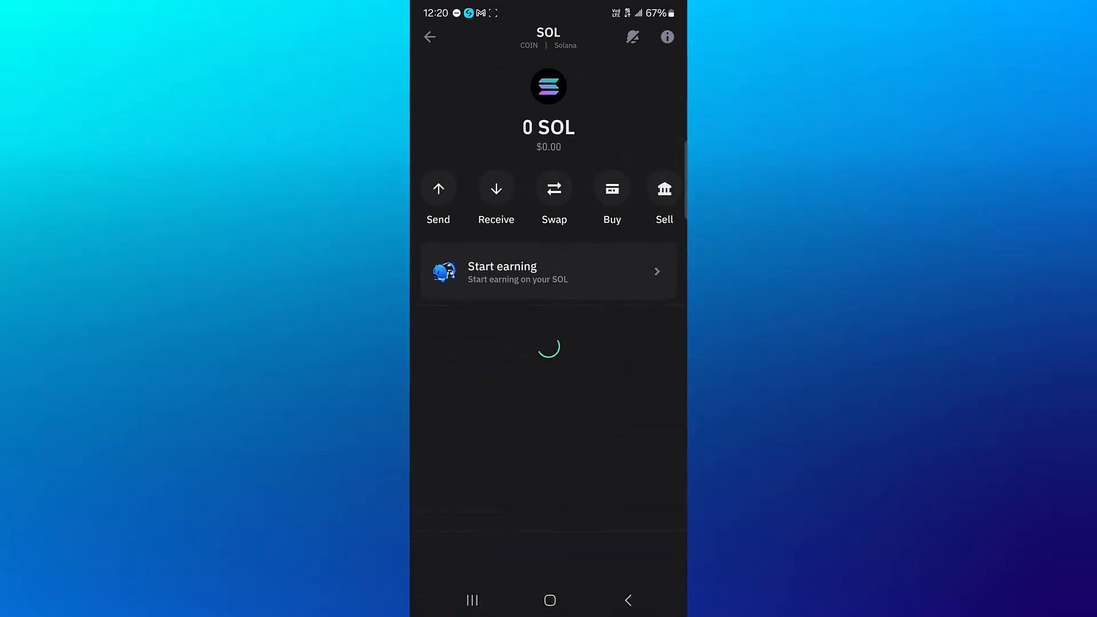
left_click(611, 196)
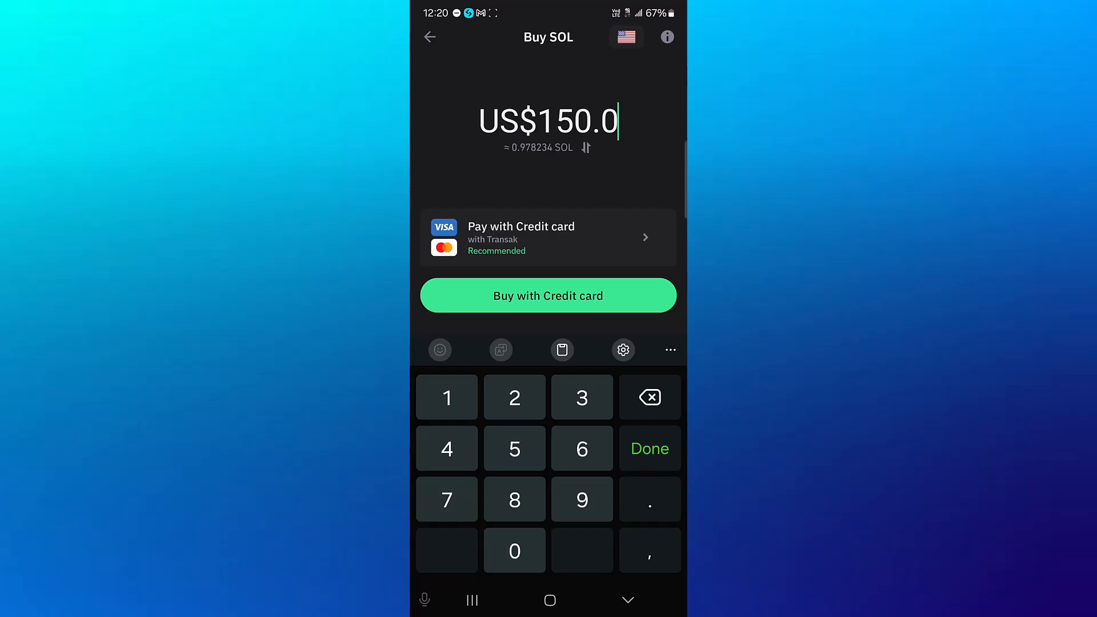
left_click(430, 37)
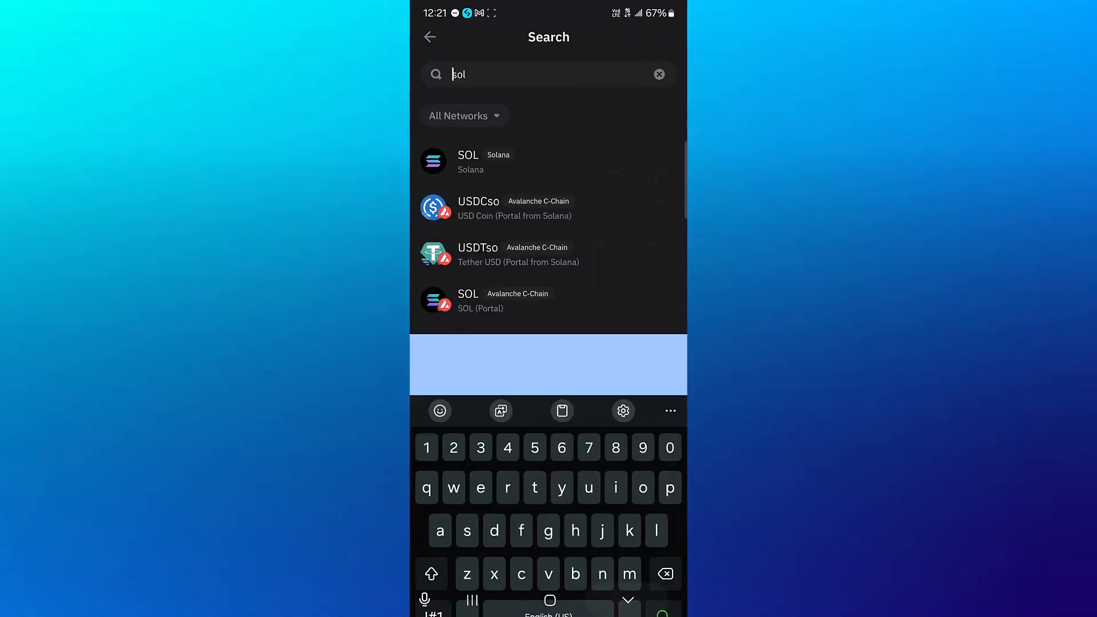
Search 'usdt', scroll to USDT (Solana), reach its Send form, then return to the phone's app list
left_click(658, 75)
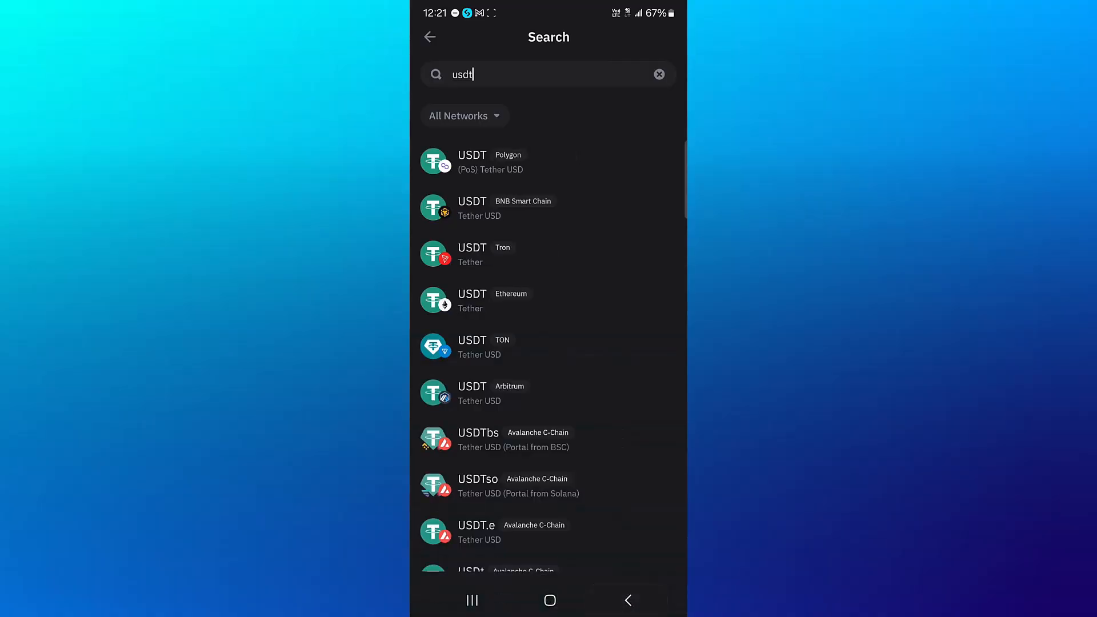
scroll("down", 3)
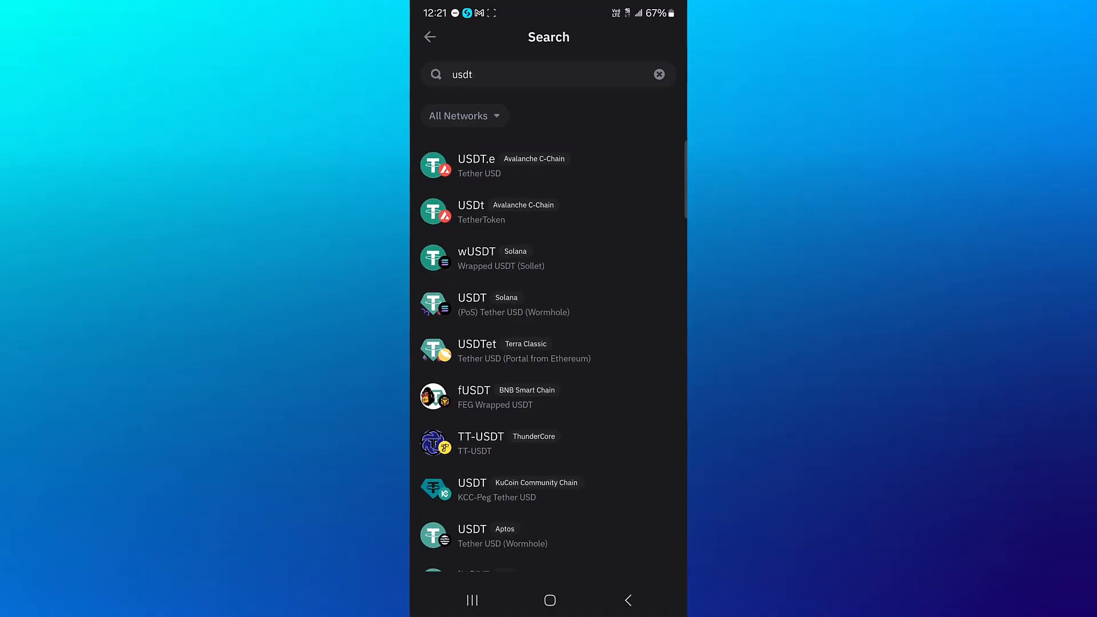
scroll("down", 3)
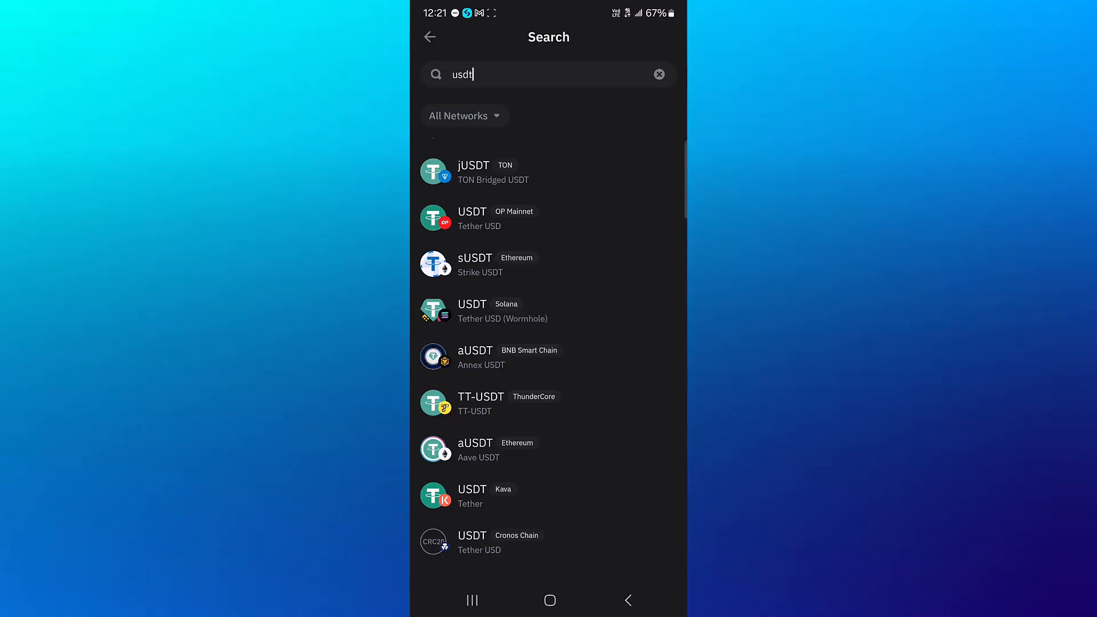
scroll("down", 3)
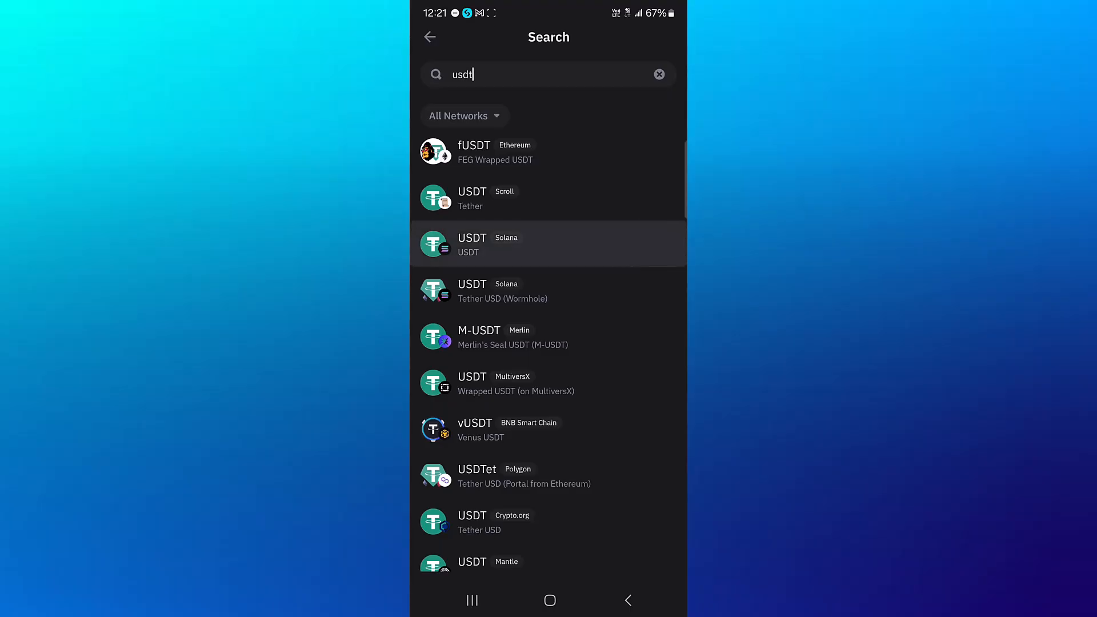
scroll("down", 3)
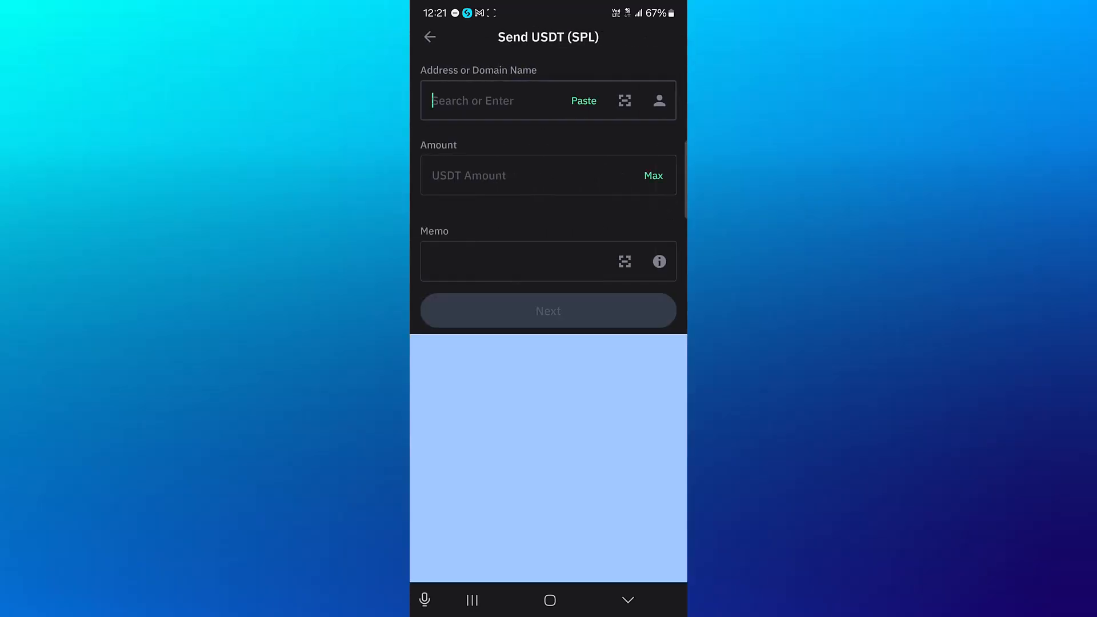
left_click(490, 100)
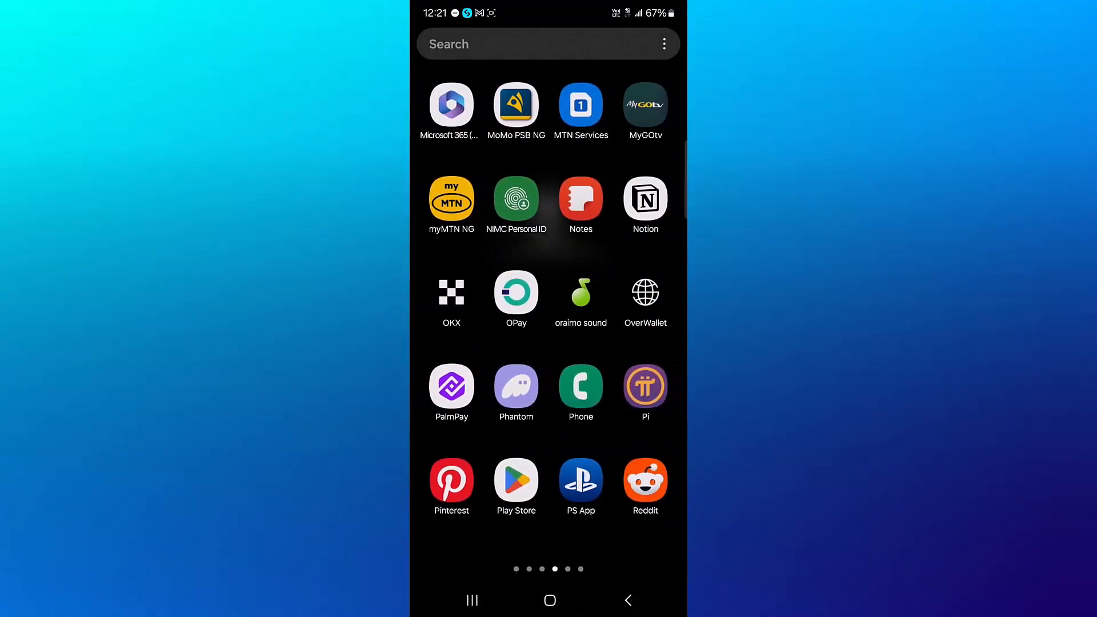
Copy Phantom's Solana receiving address for use as the USDT recipient
left_click(515, 385)
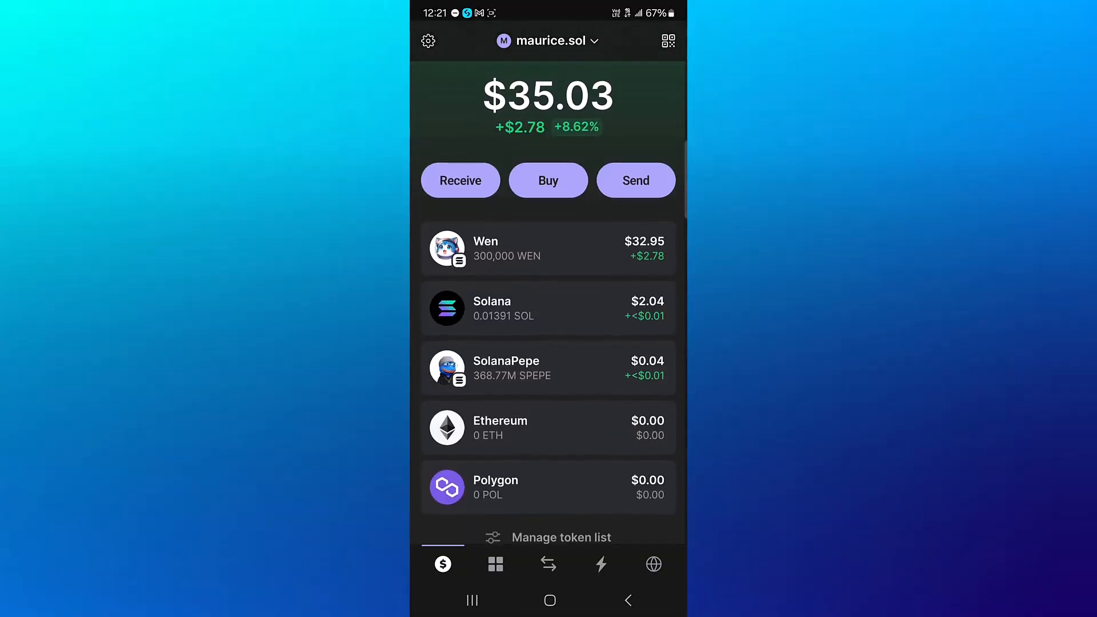
left_click(460, 180)
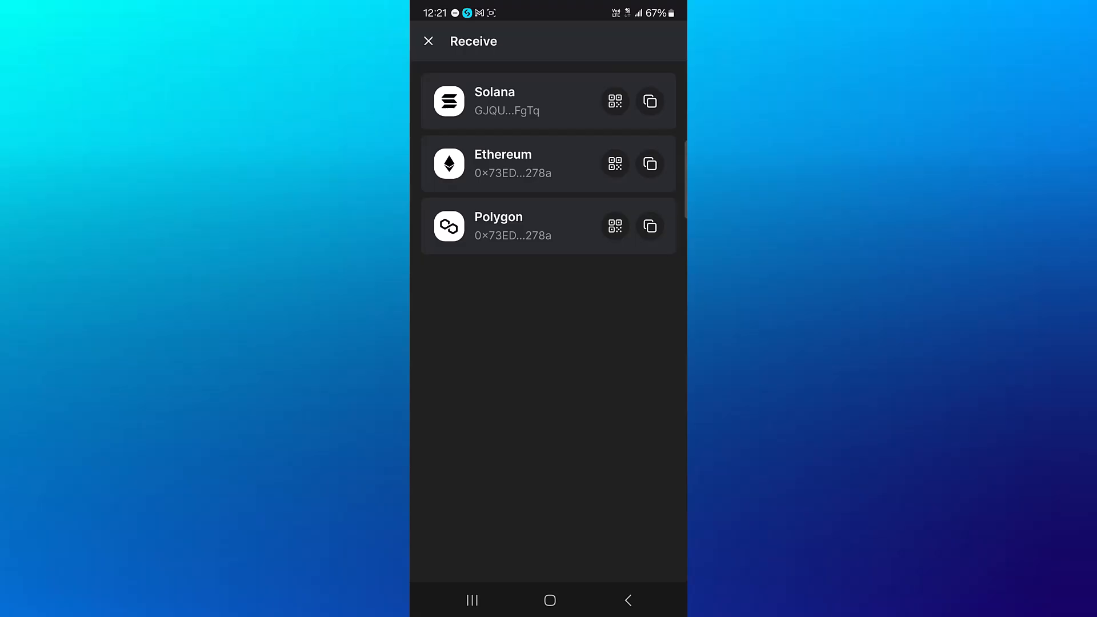
left_click(648, 101)
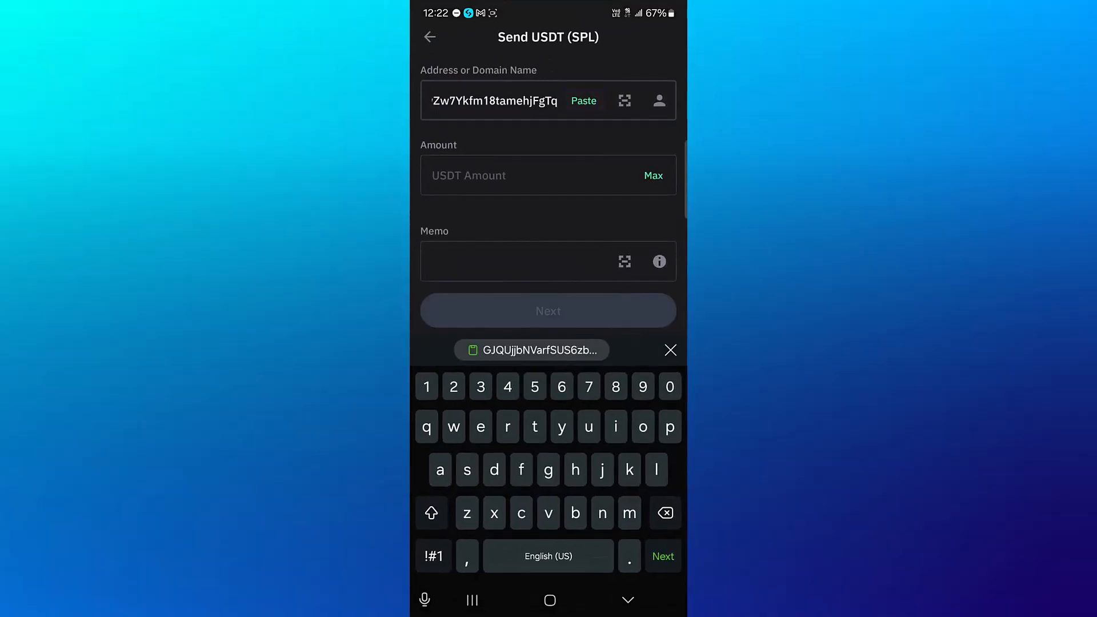
Enter an amount of 0, review the form, then go back to the USDT on Solana page
type("0")
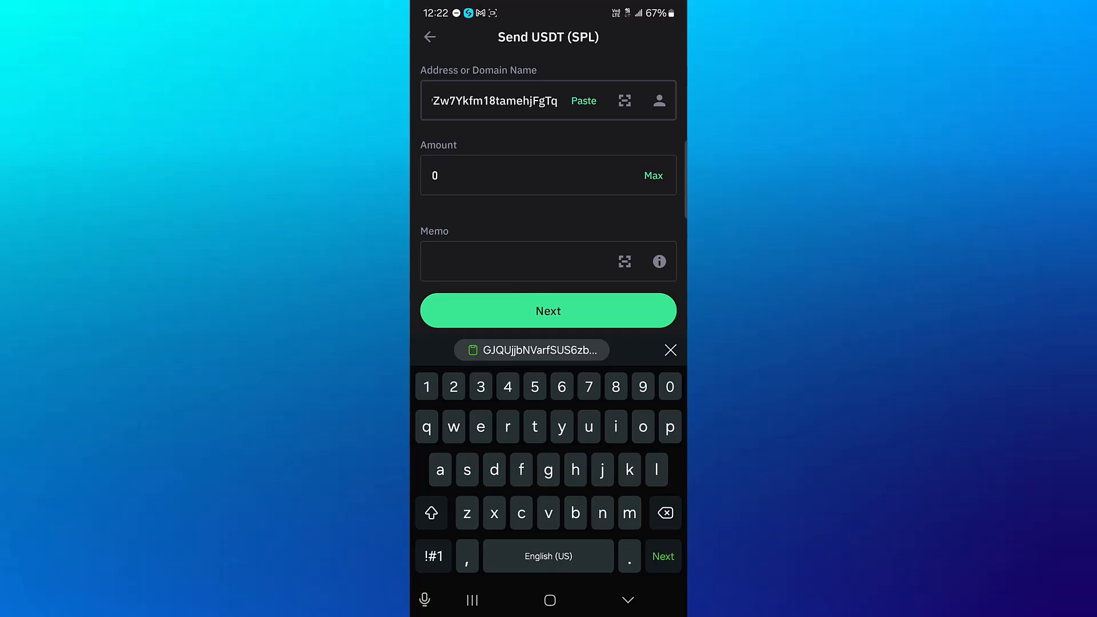
left_click(548, 311)
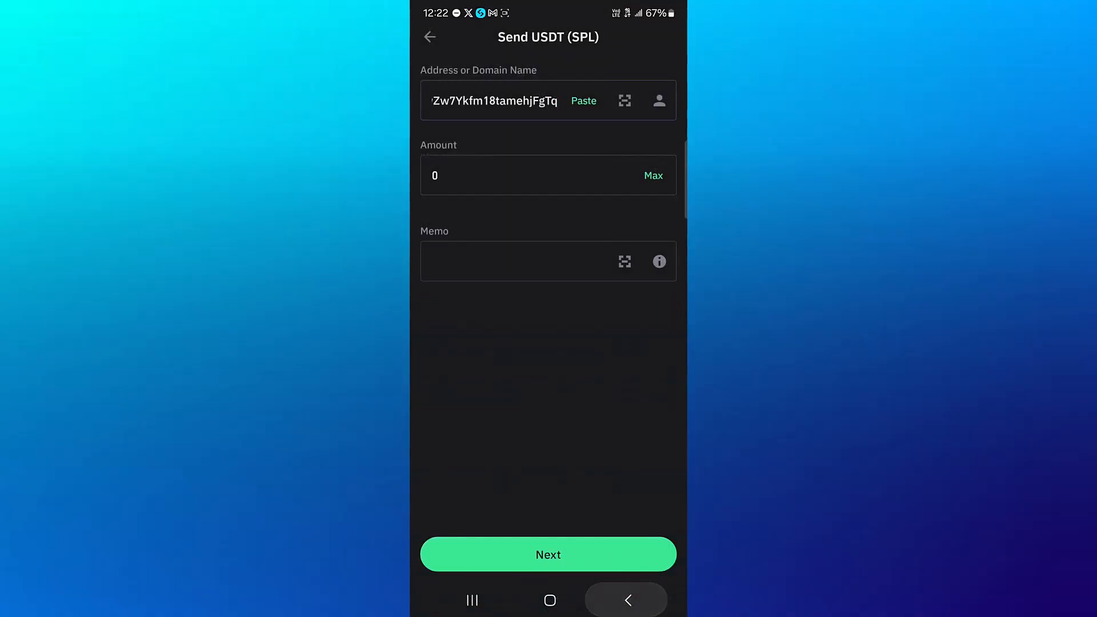
left_click(429, 37)
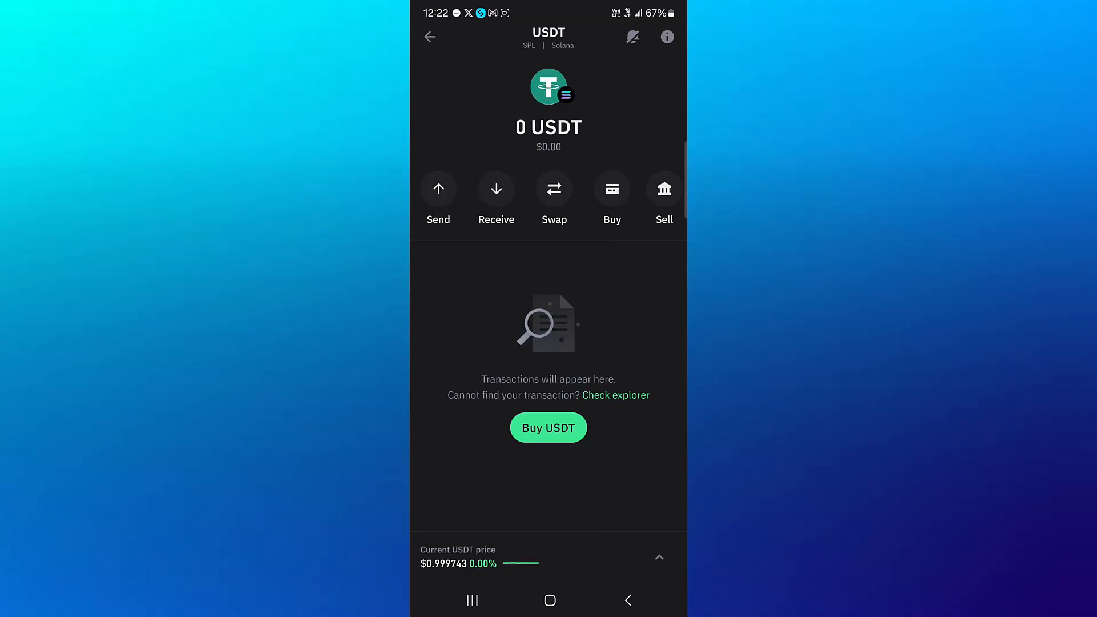